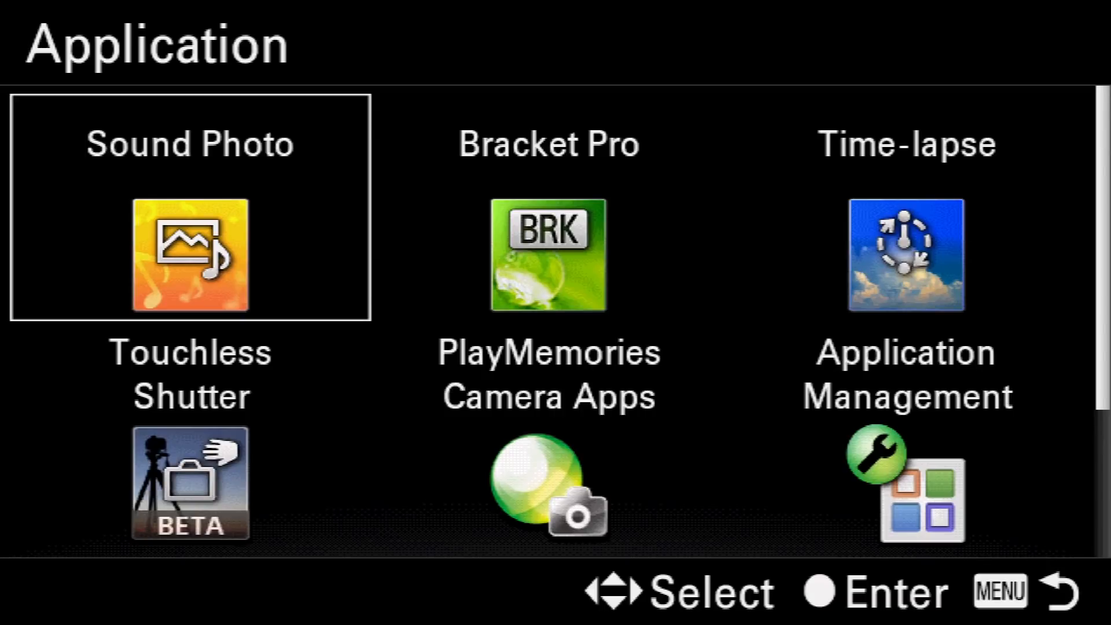
Scroll through the camera's Application list of installed apps
scroll("down", 3)
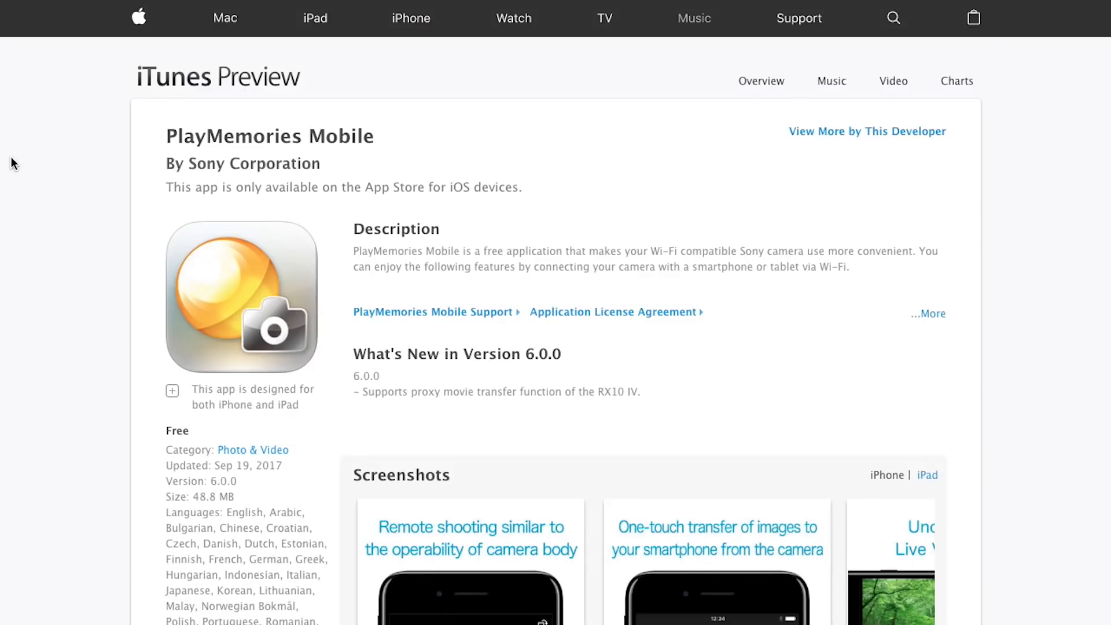
Scroll down the PlayMemories Mobile iTunes Preview page by Sony Corporation
scroll("down", 3)
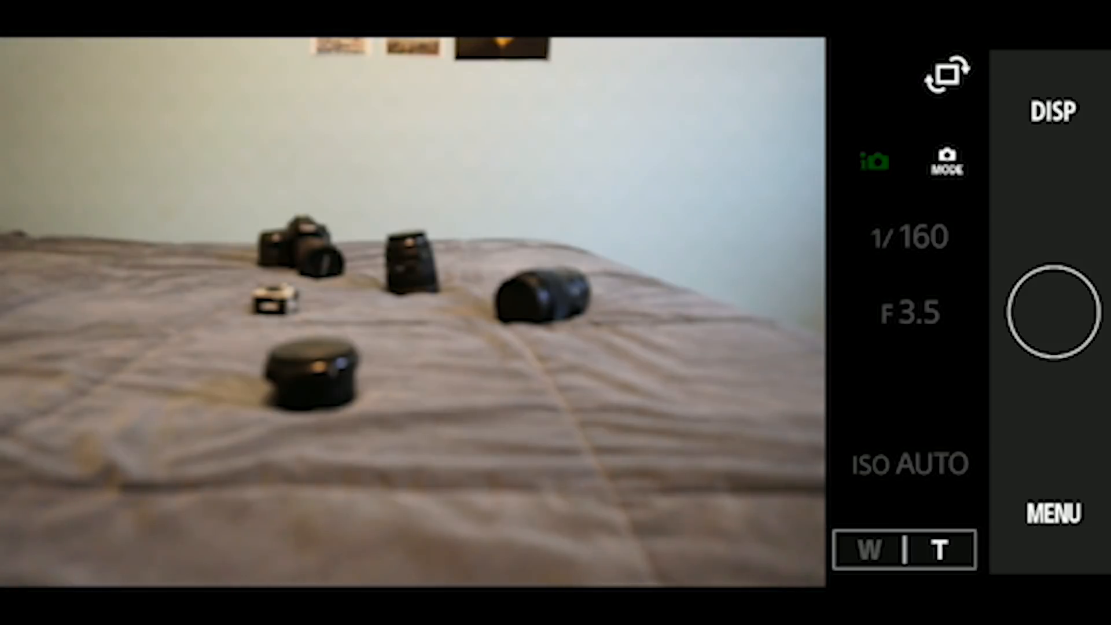
Show the camera's live view on the phone's remote shooting screen
left_click(1052, 513)
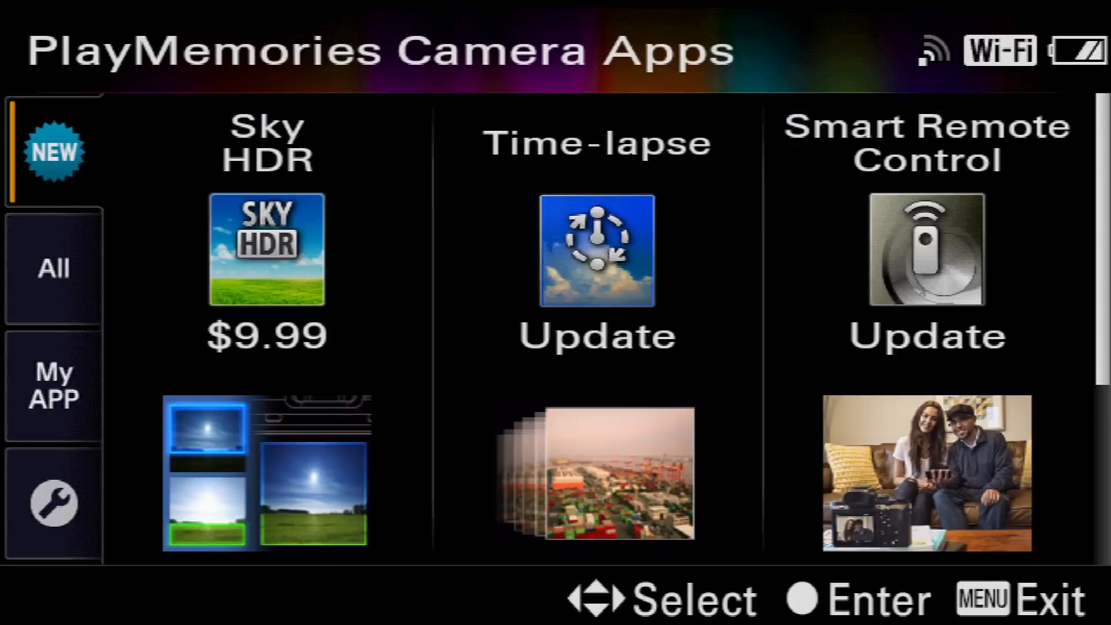
Enter the PlayMemories Camera Apps store listing Sky HDR at $9.99 and app updates
left_click(51, 267)
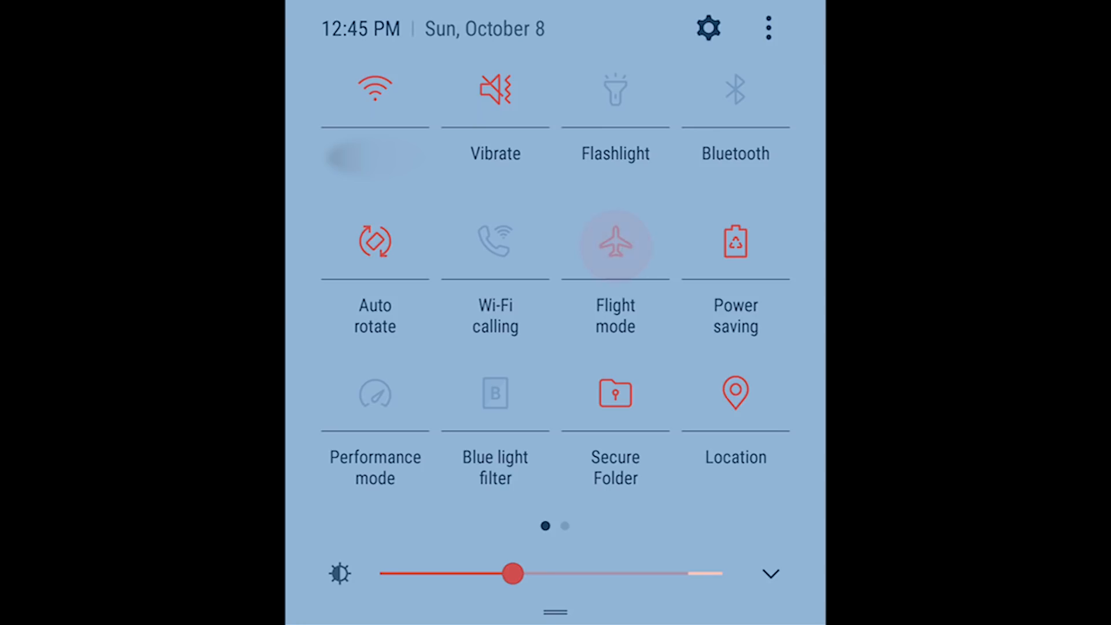
Toggle flight mode on and off, then go to the phone's Connections settings
left_click(614, 244)
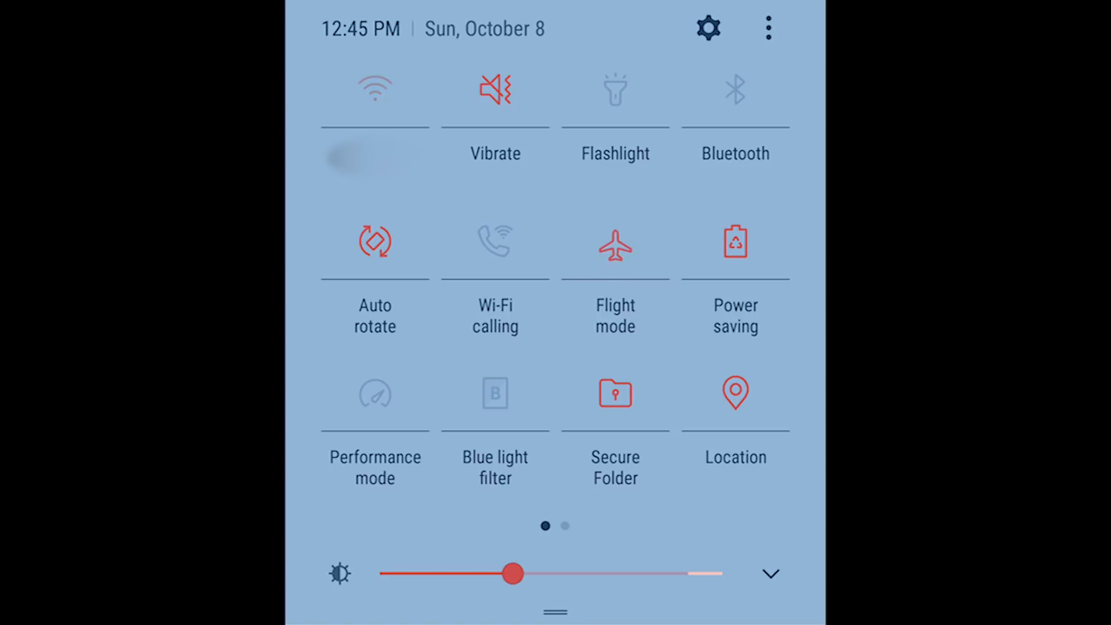
left_click(615, 244)
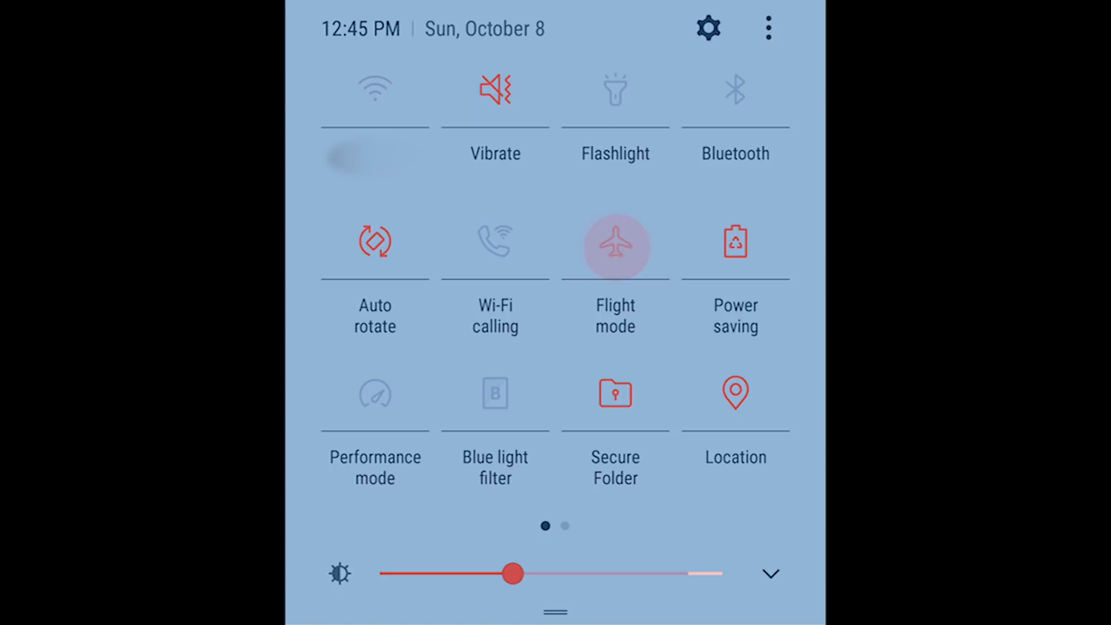
left_click(709, 28)
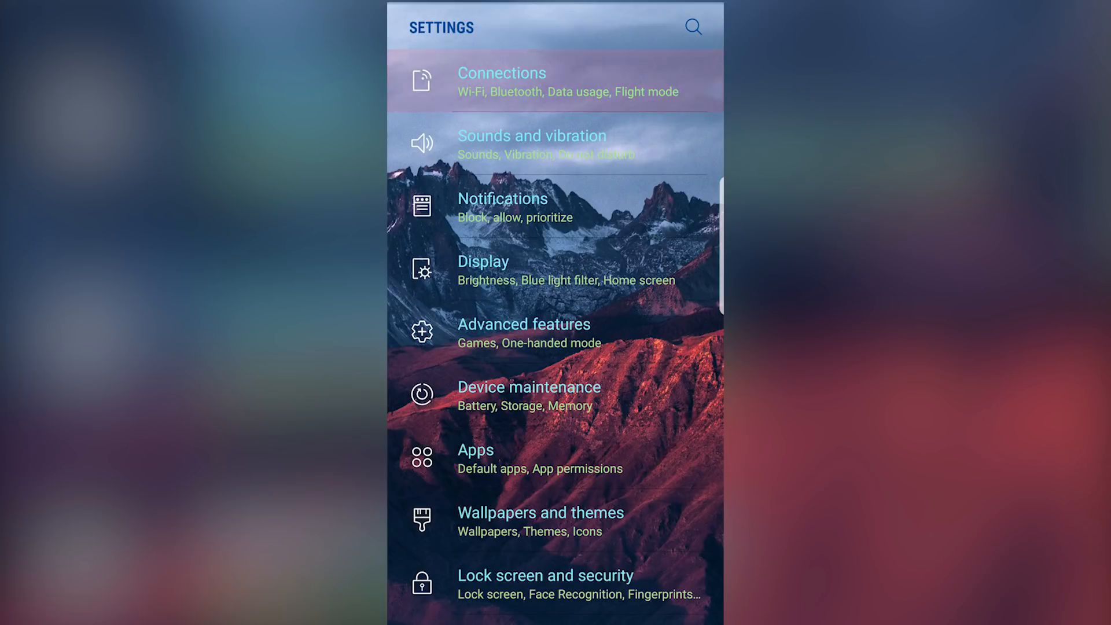
left_click(501, 80)
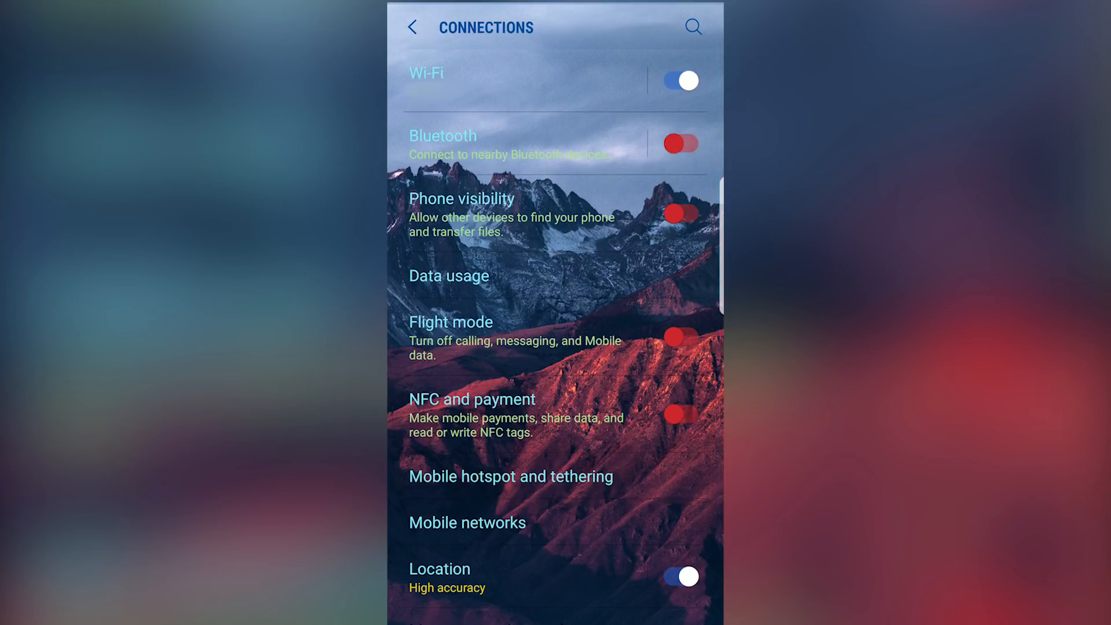
Switch Wi-Fi off and back on so it ends up enabled
left_click(680, 337)
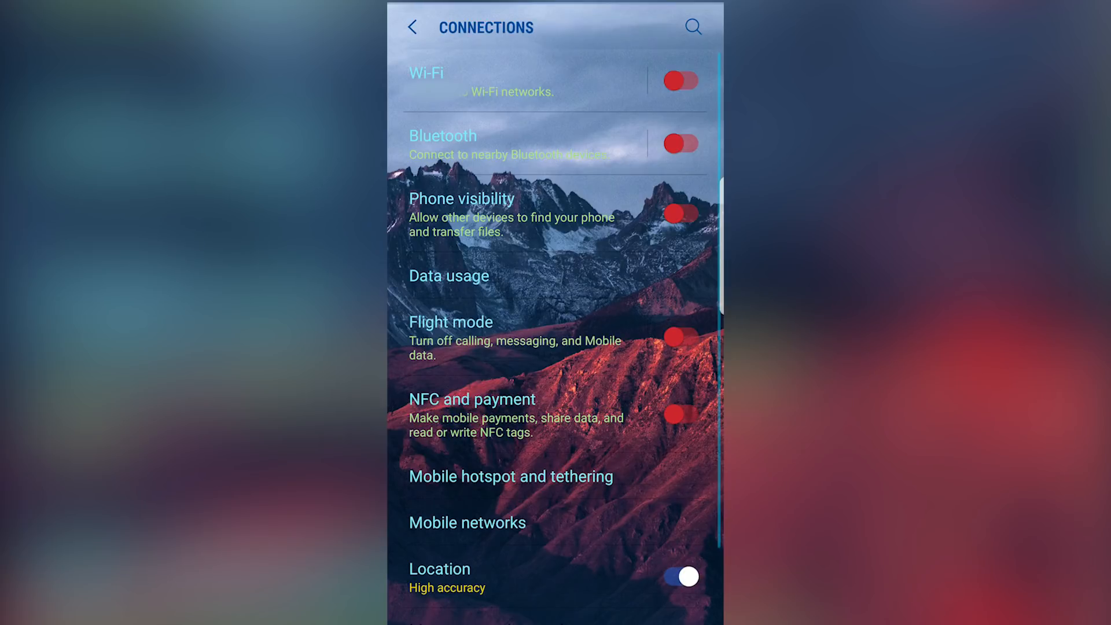
left_click(680, 79)
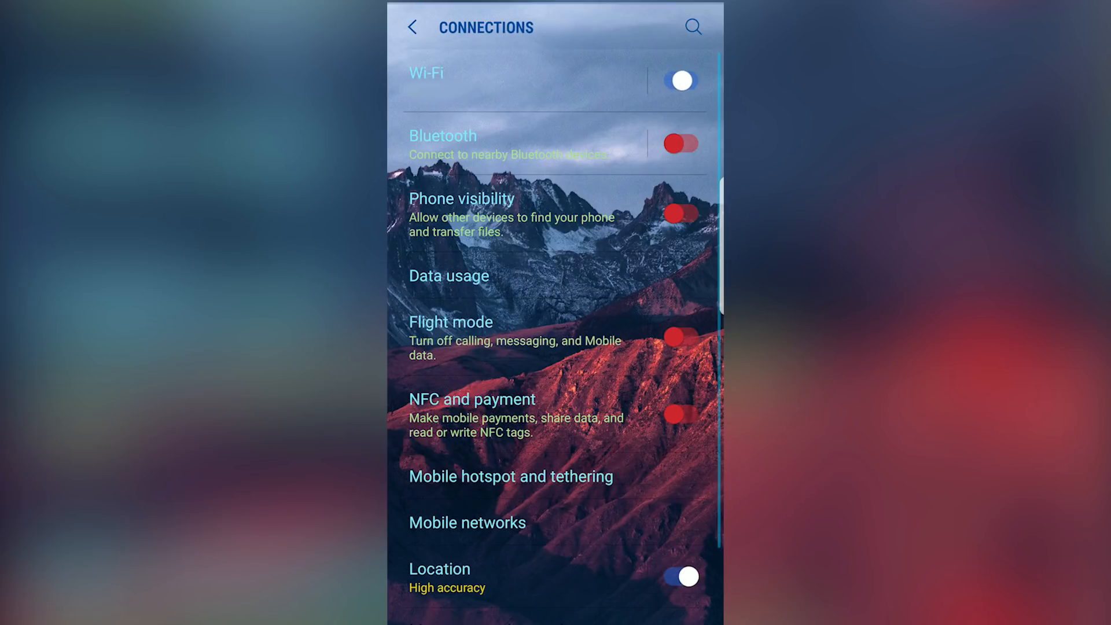
left_click(678, 80)
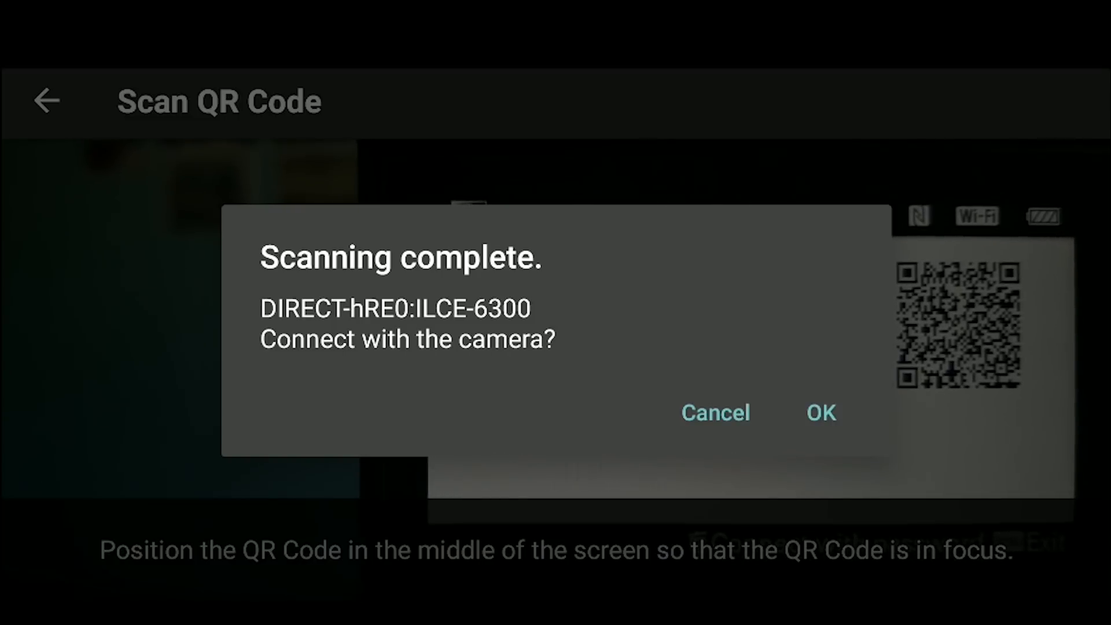
Confirm the QR scan and connect to DIRECT-hRE0:ILCE-6300, showing its images by date
left_click(821, 413)
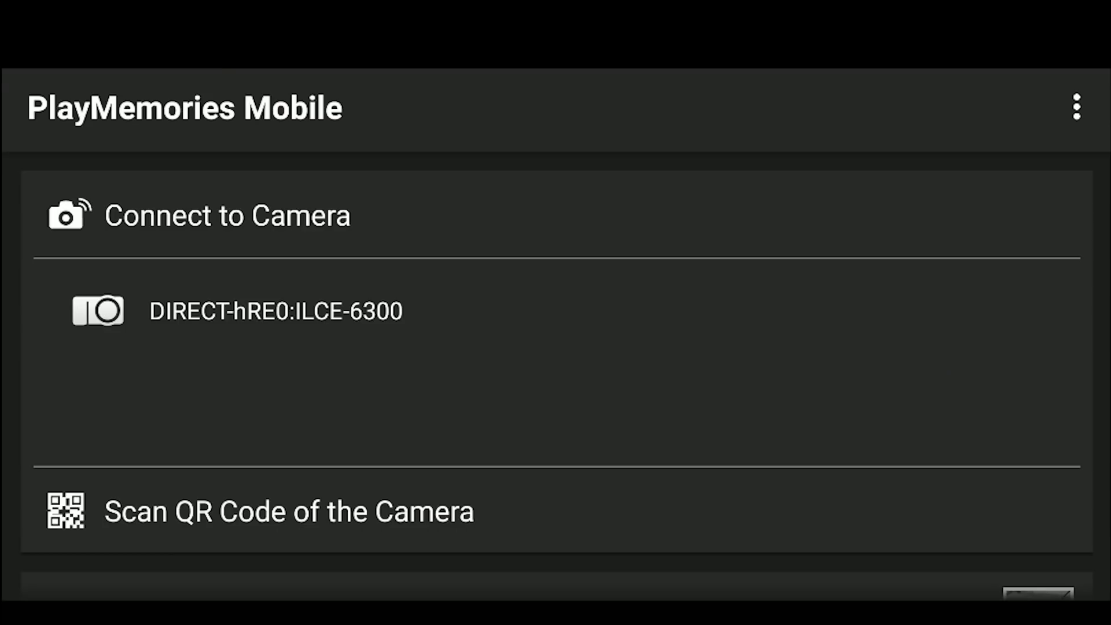
left_click(276, 311)
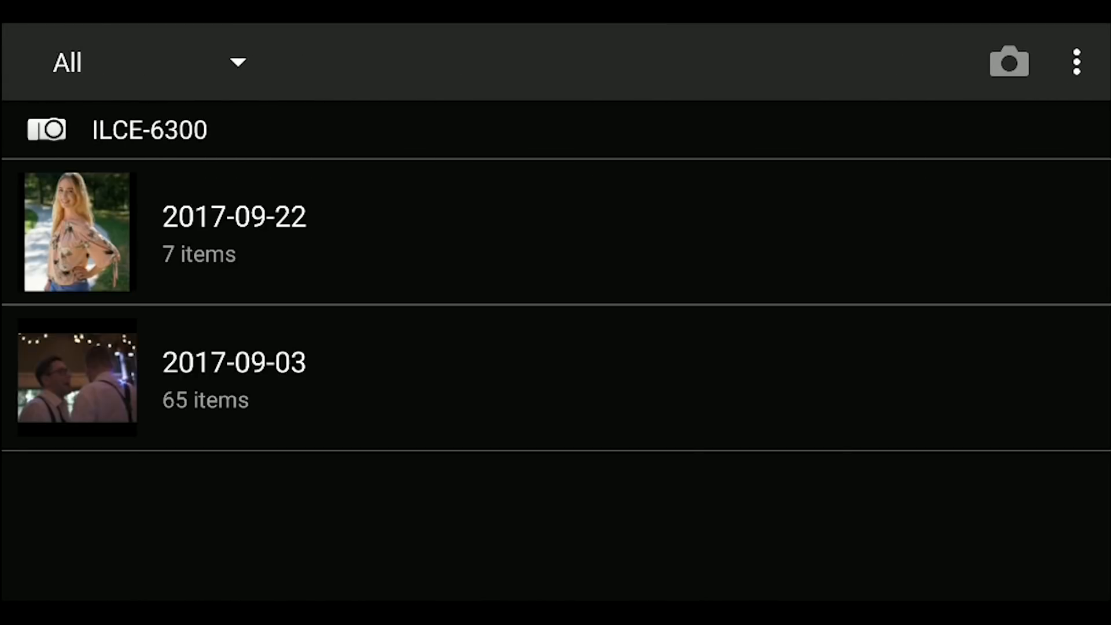
Go into the camera settings and review the Self-Timer choices unchanged
left_click(1008, 62)
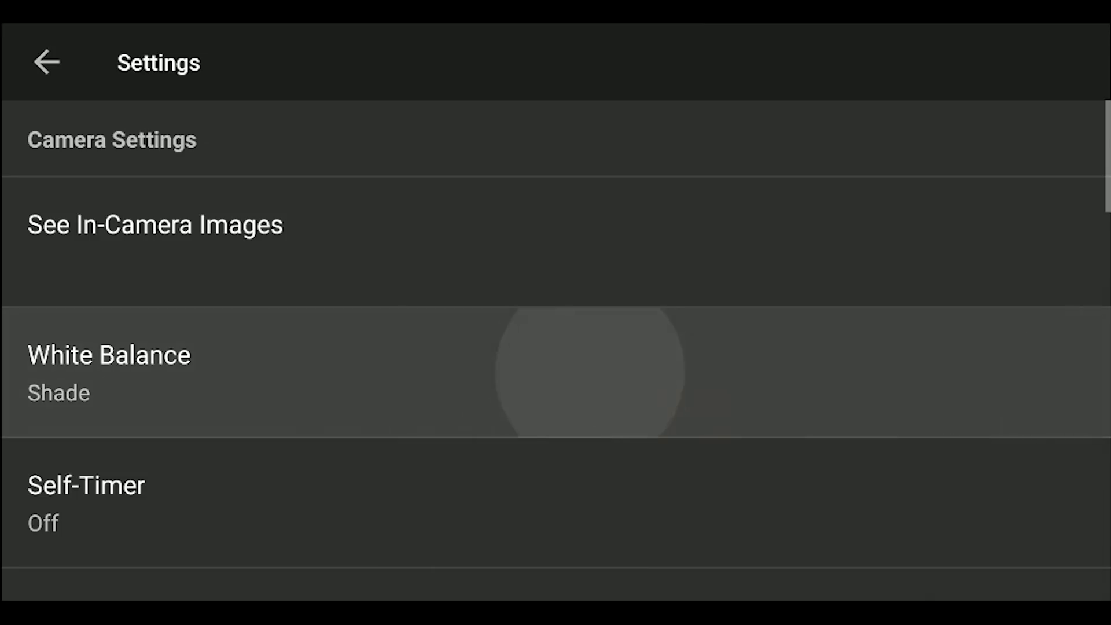
scroll("down", 3)
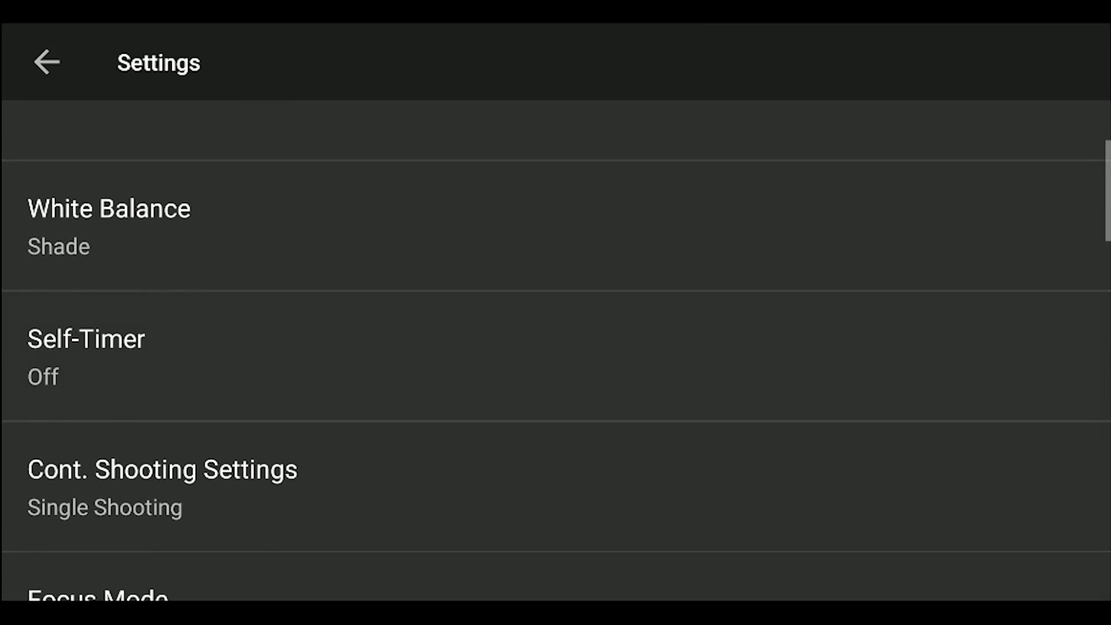
left_click(85, 340)
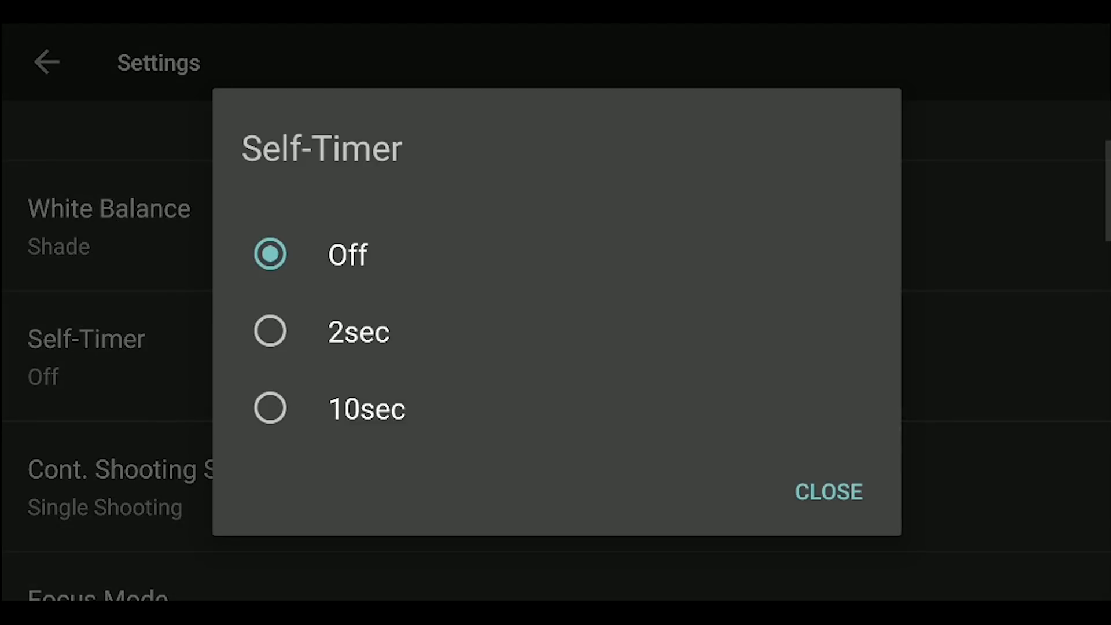
left_click(828, 492)
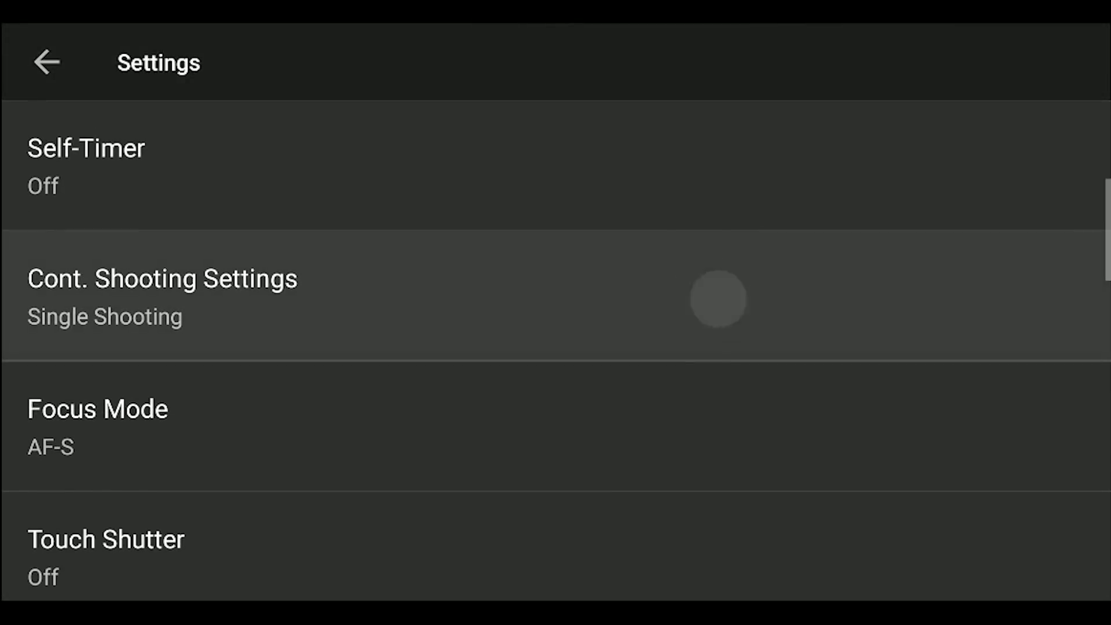
Review Cont. Shooting and Focus Mode choices unchanged, then bring up Touch Shutter
left_click(162, 297)
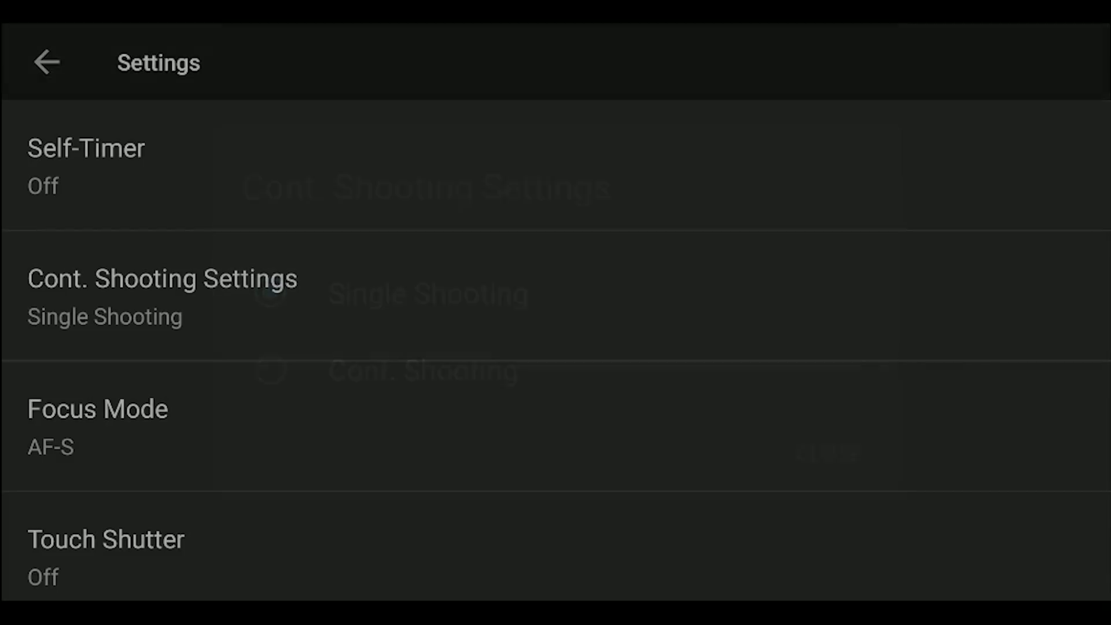
left_click(97, 409)
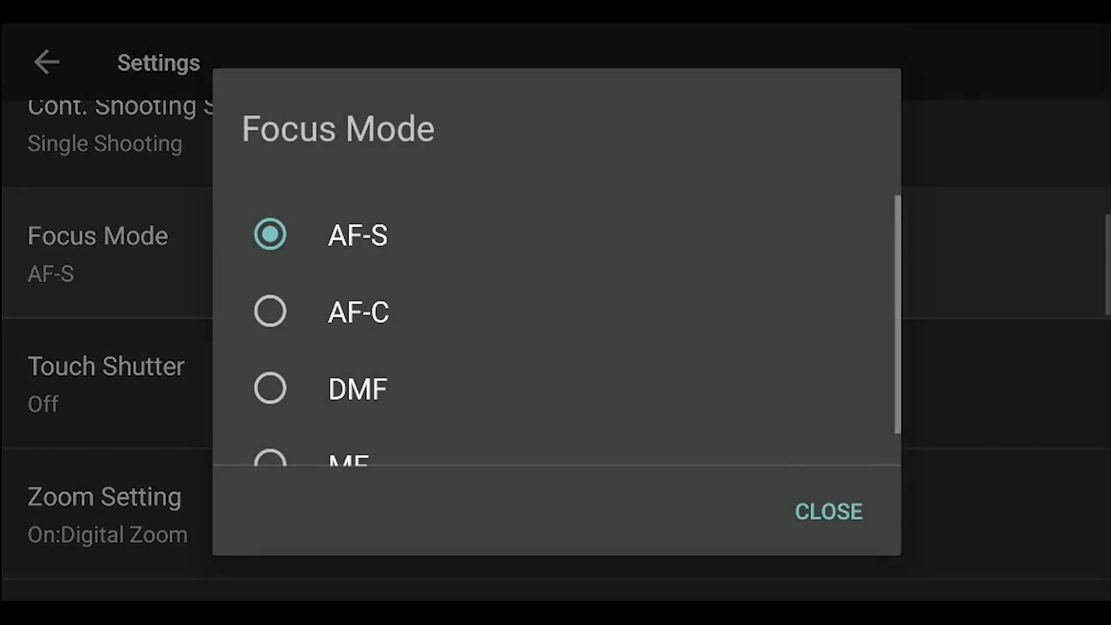
left_click(826, 511)
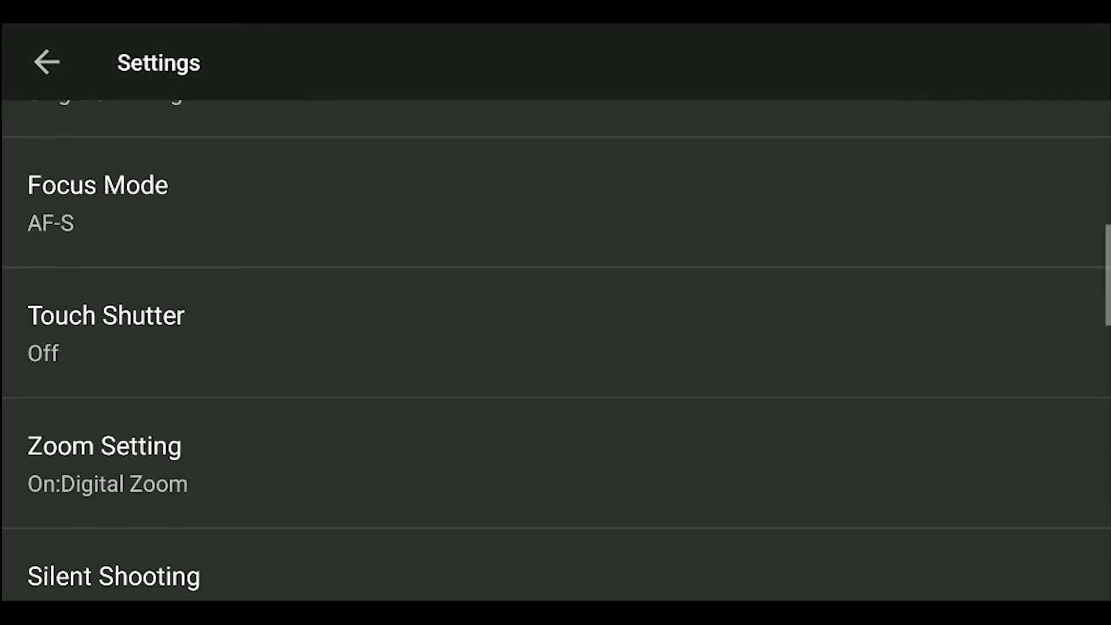
left_click(106, 315)
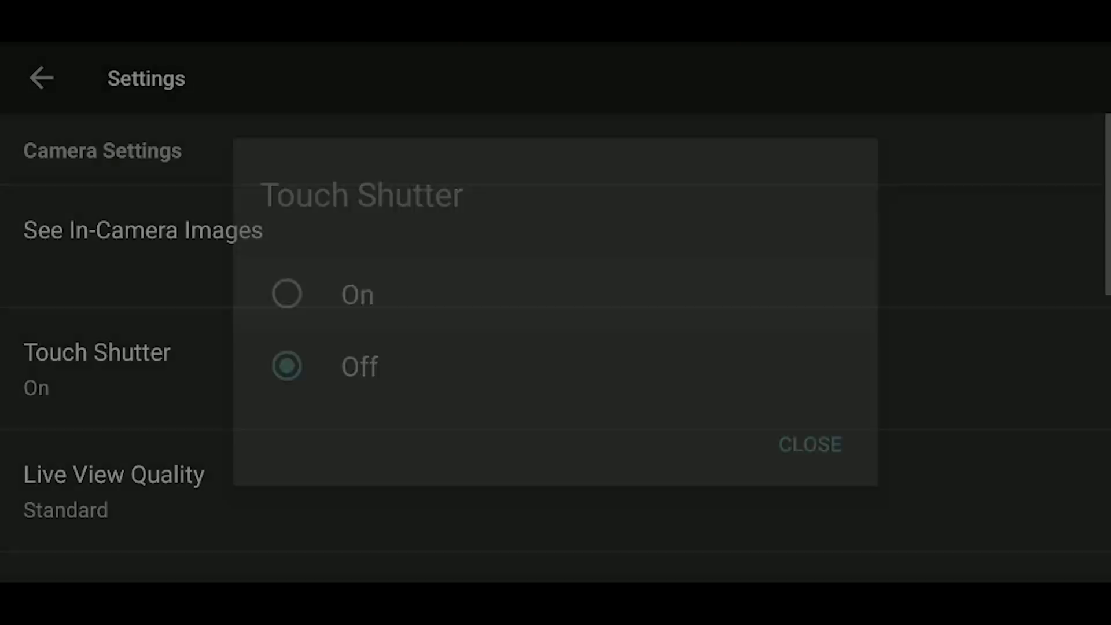
Dismiss the Touch Shutter dialog leaving it On and return to the settings list
left_click(809, 445)
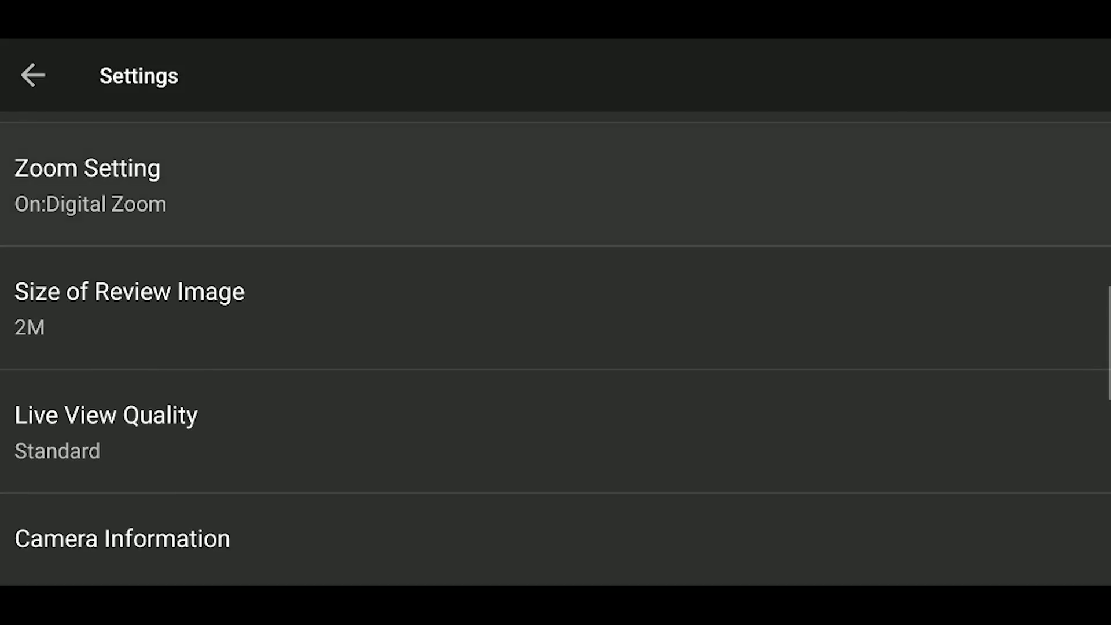
Set Zoom Setting to On: ClearImage Zoom and zoom toward telephoto in live view
left_click(87, 184)
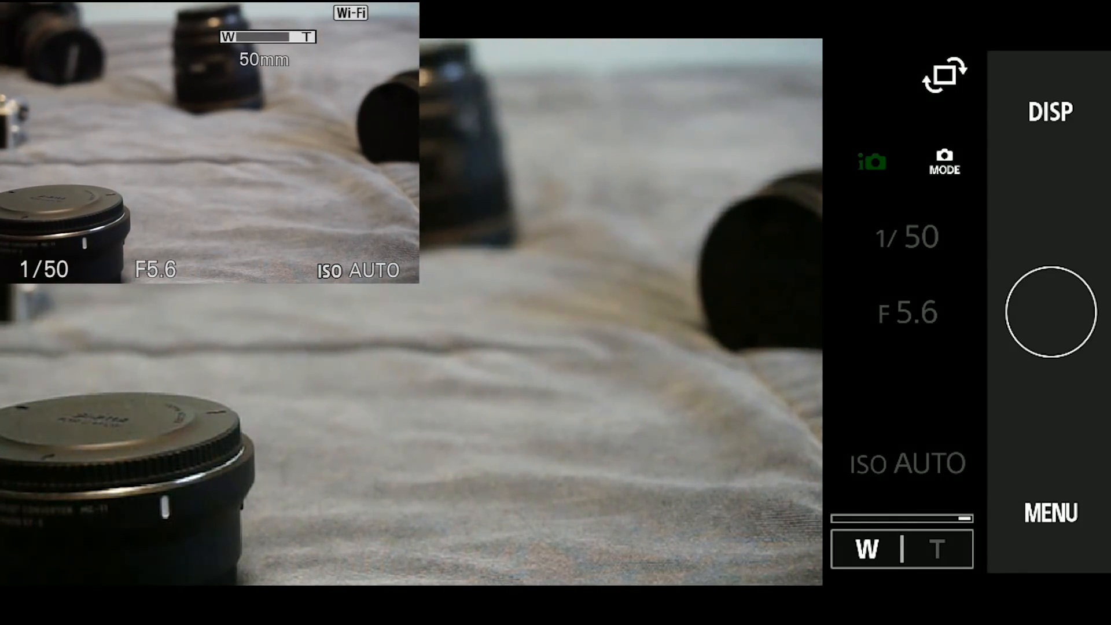
left_click(1050, 513)
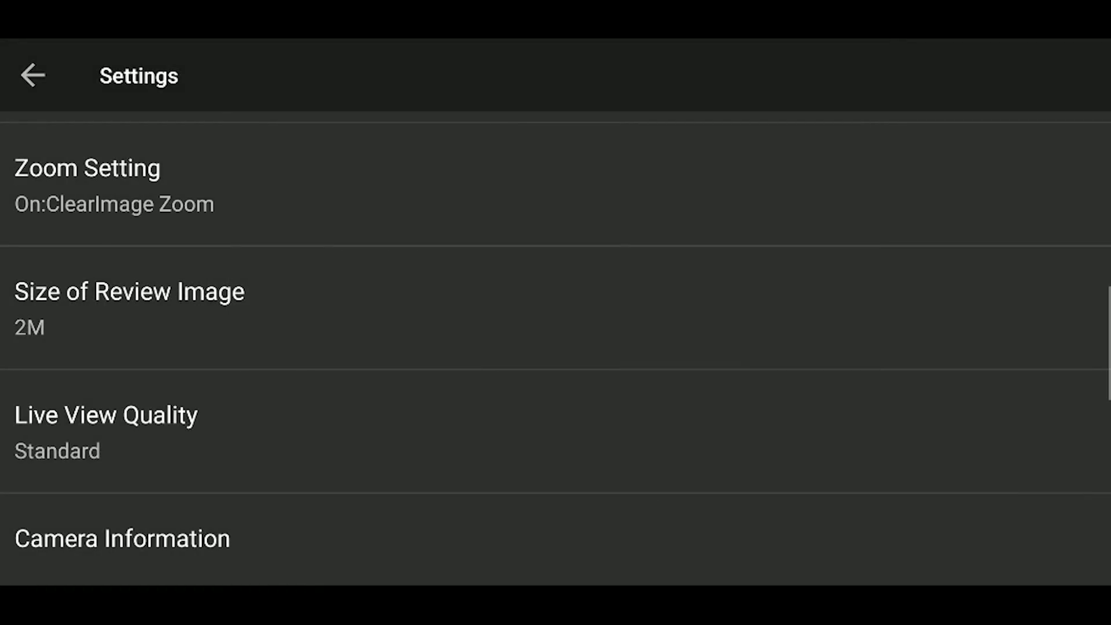
left_click(32, 76)
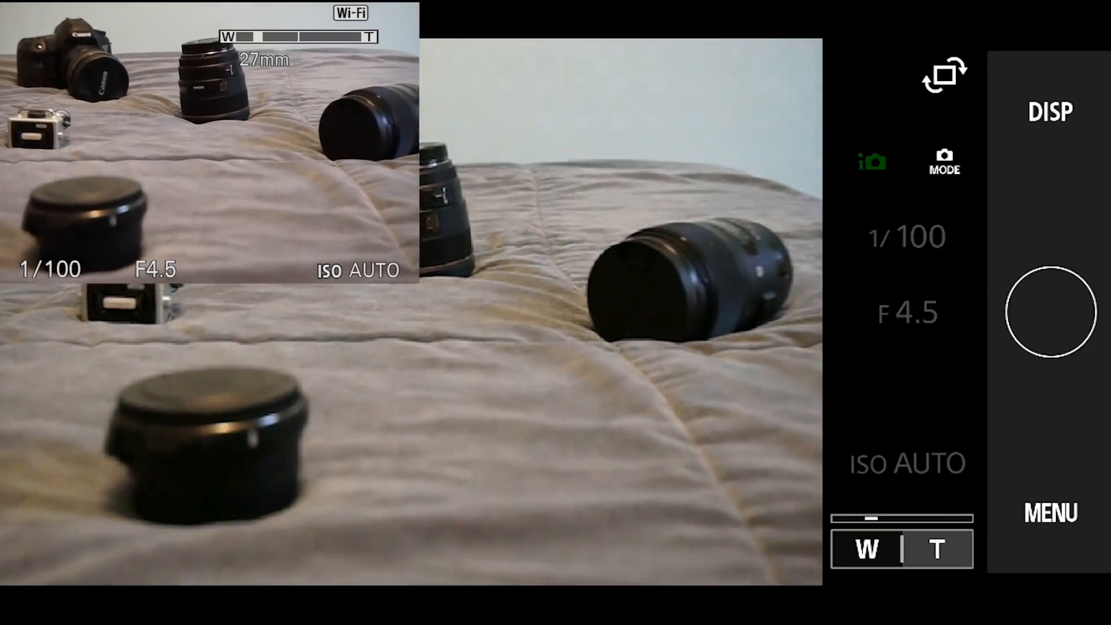
left_click(936, 549)
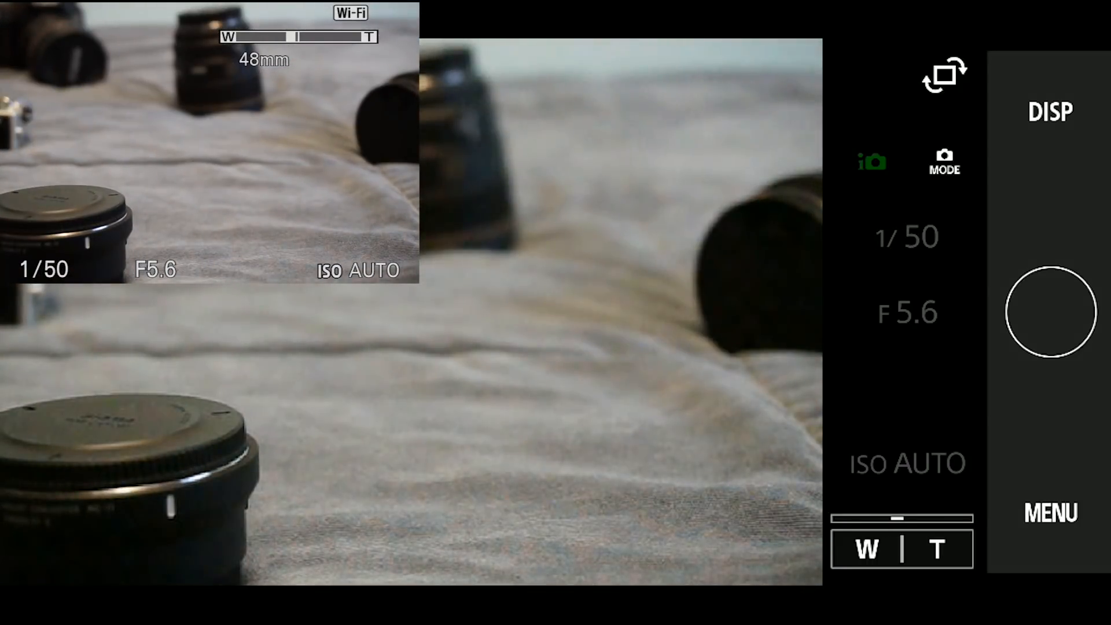
Switch Zoom Setting to On: Digital Zoom and zoom in to about ×3.5
left_click(937, 549)
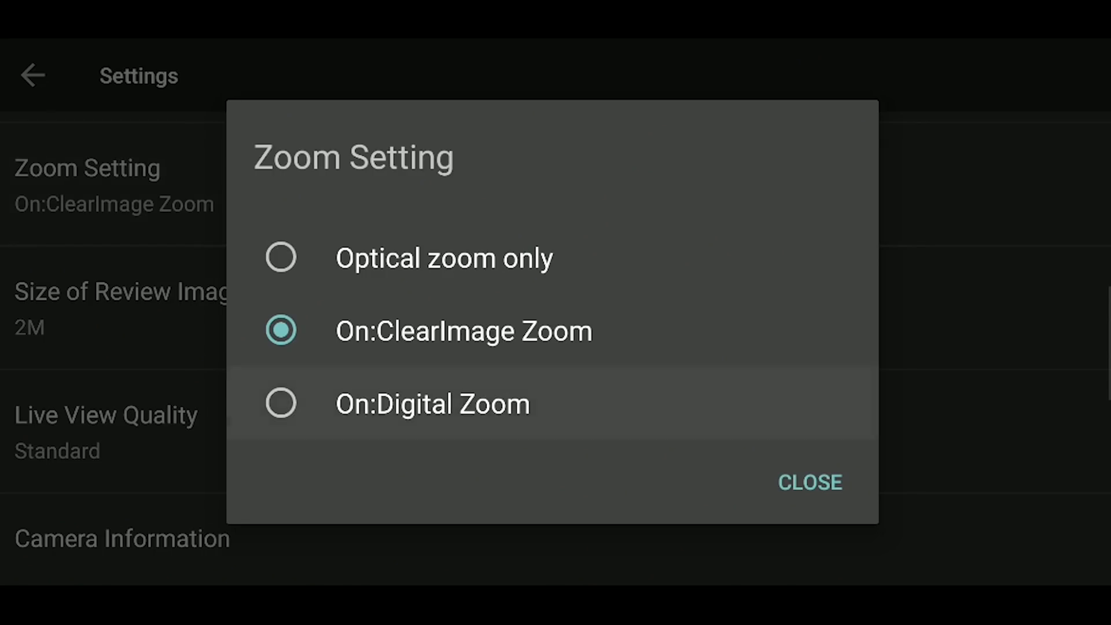
left_click(809, 482)
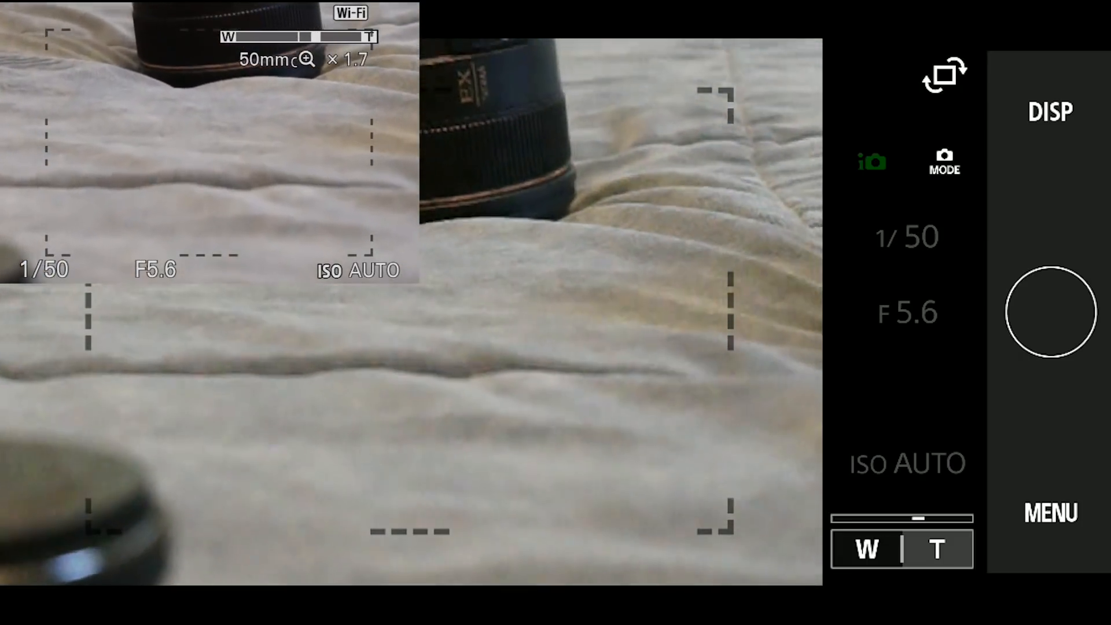
left_click(936, 549)
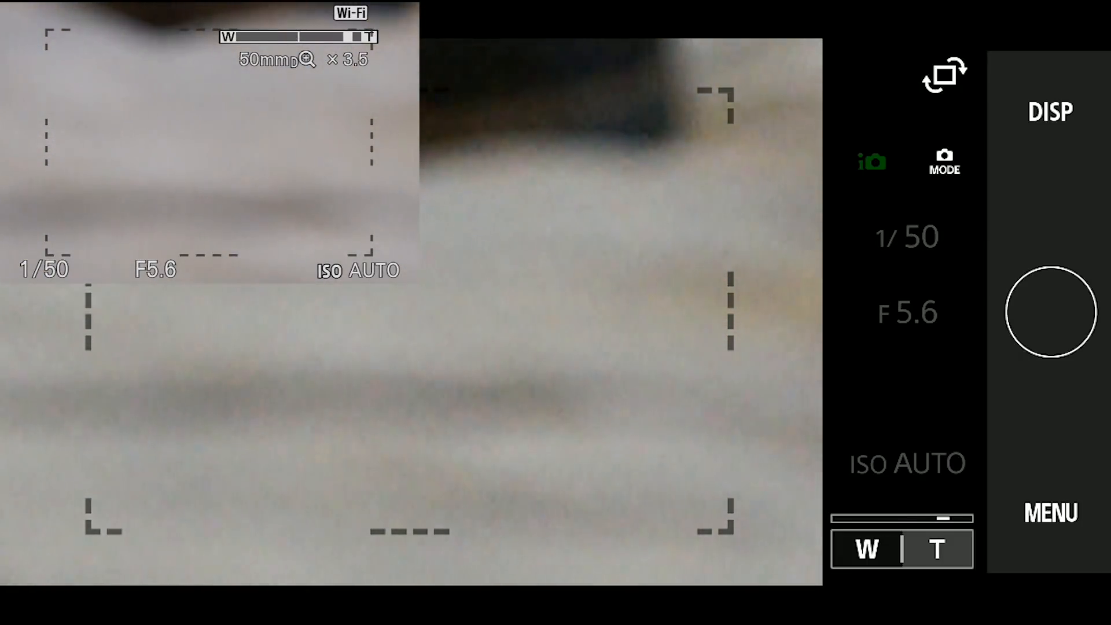
left_click(936, 549)
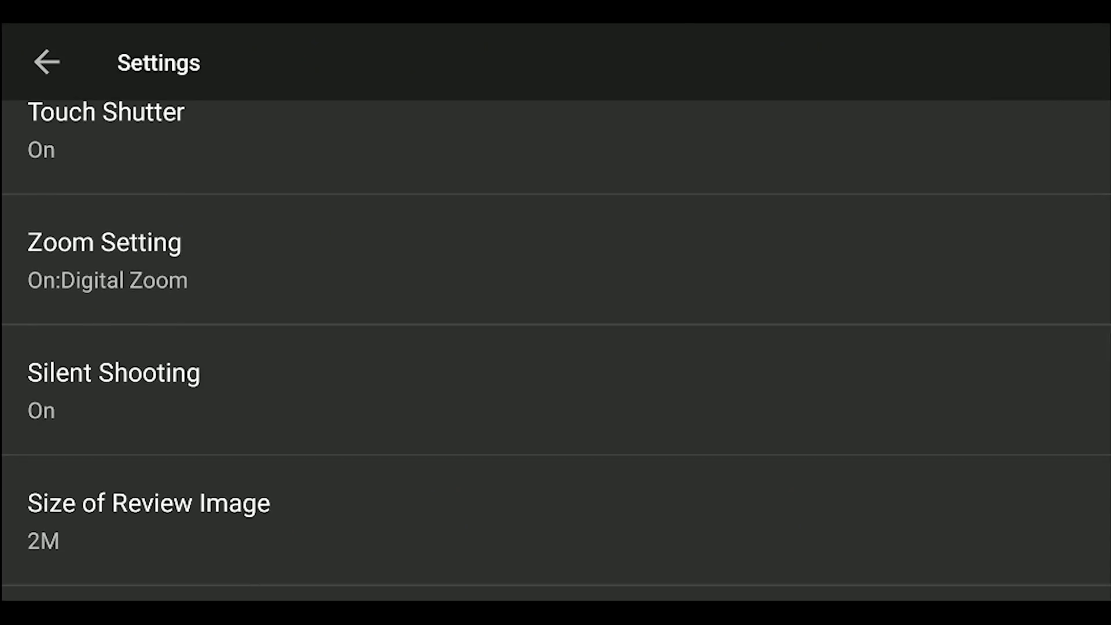
left_click(113, 390)
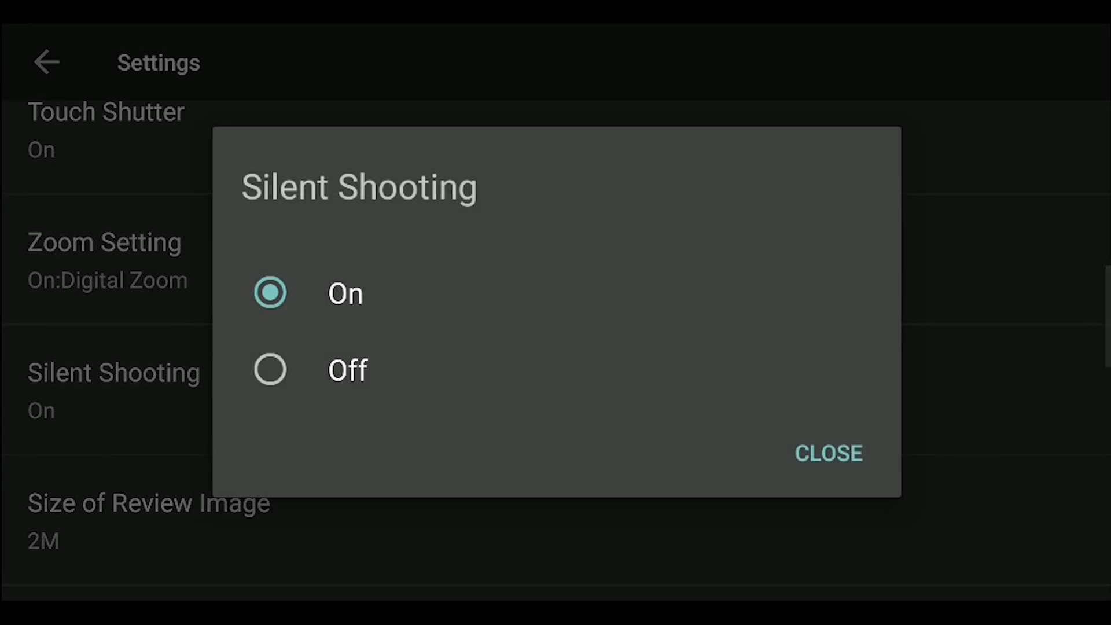
left_click(828, 454)
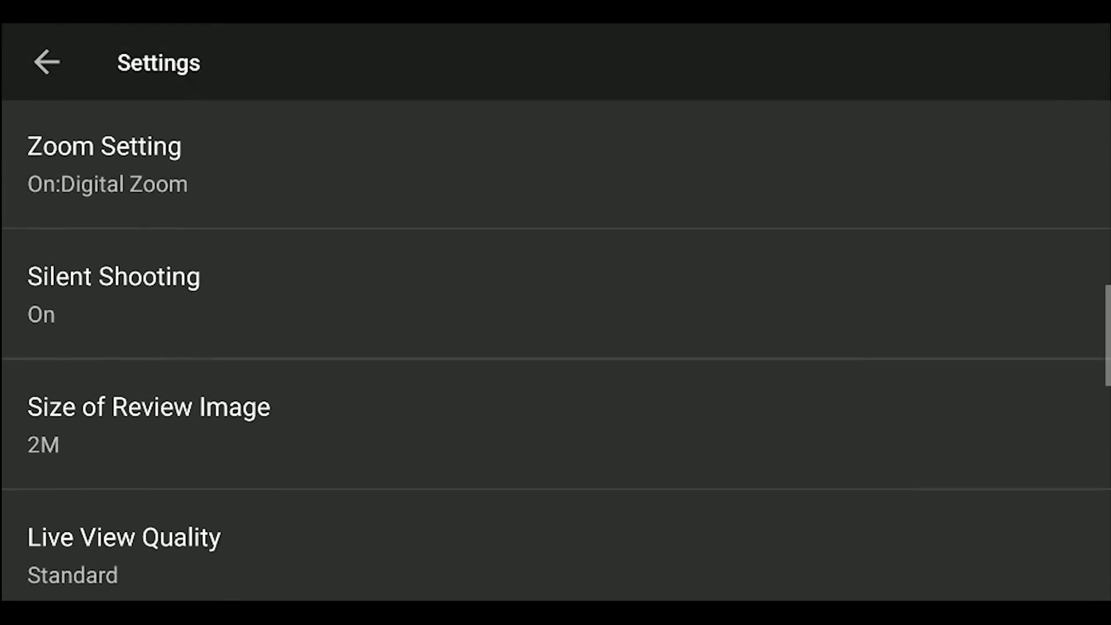
left_click(150, 406)
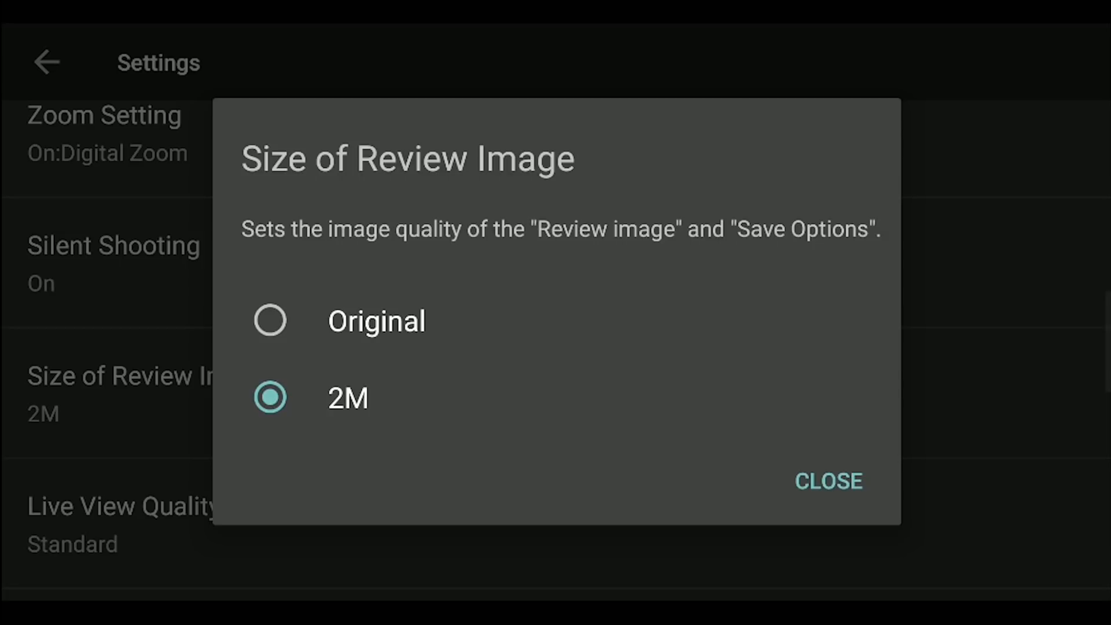
left_click(826, 481)
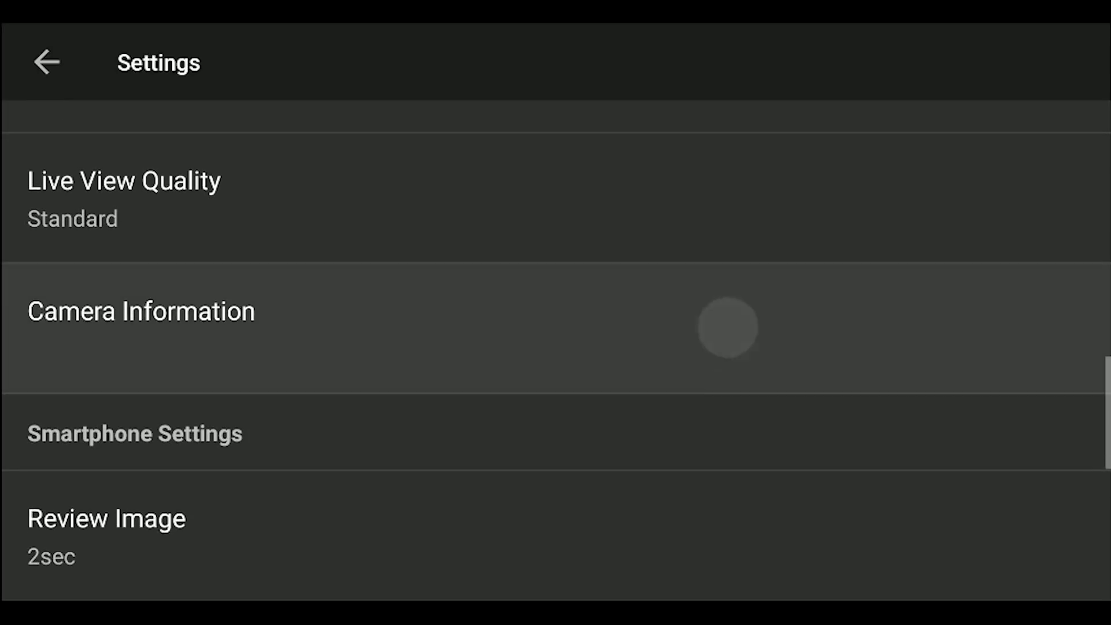
left_click(140, 311)
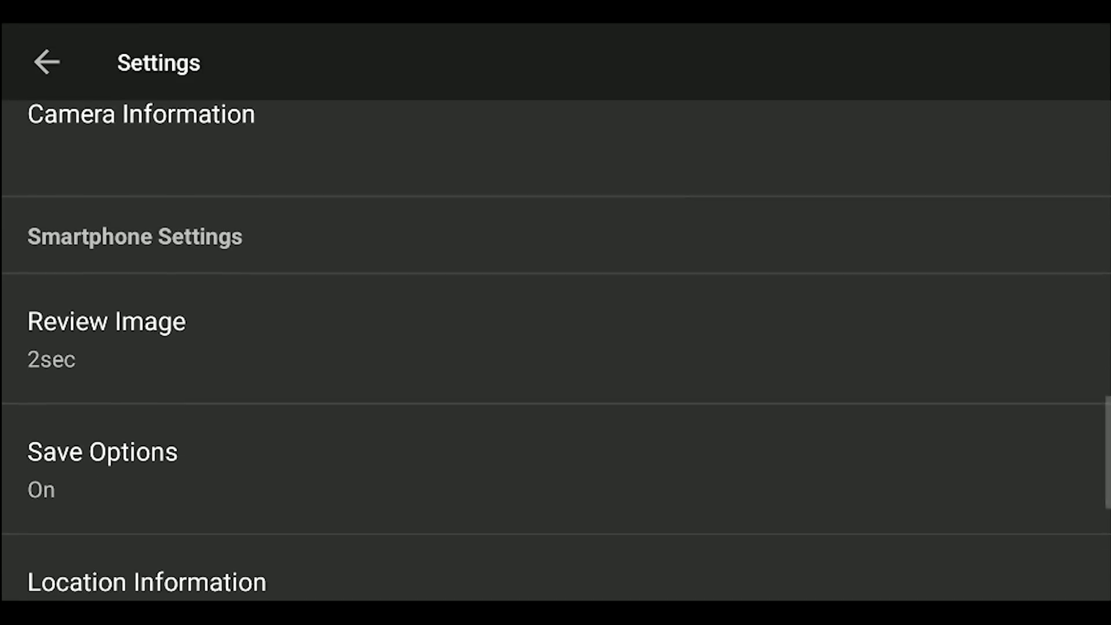
left_click(105, 320)
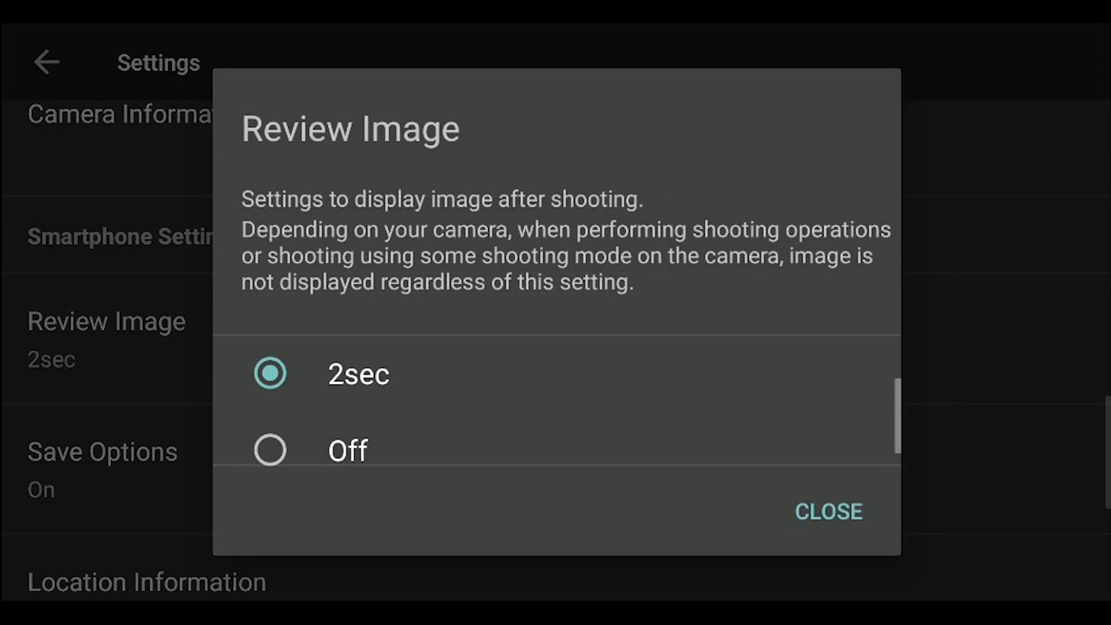
left_click(828, 512)
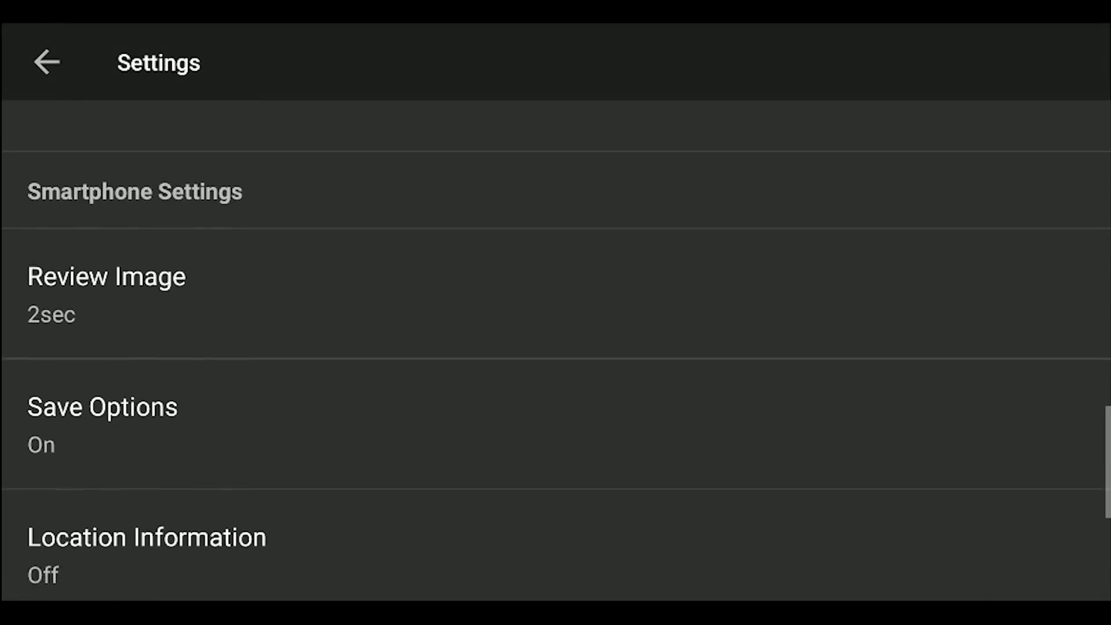
left_click(102, 407)
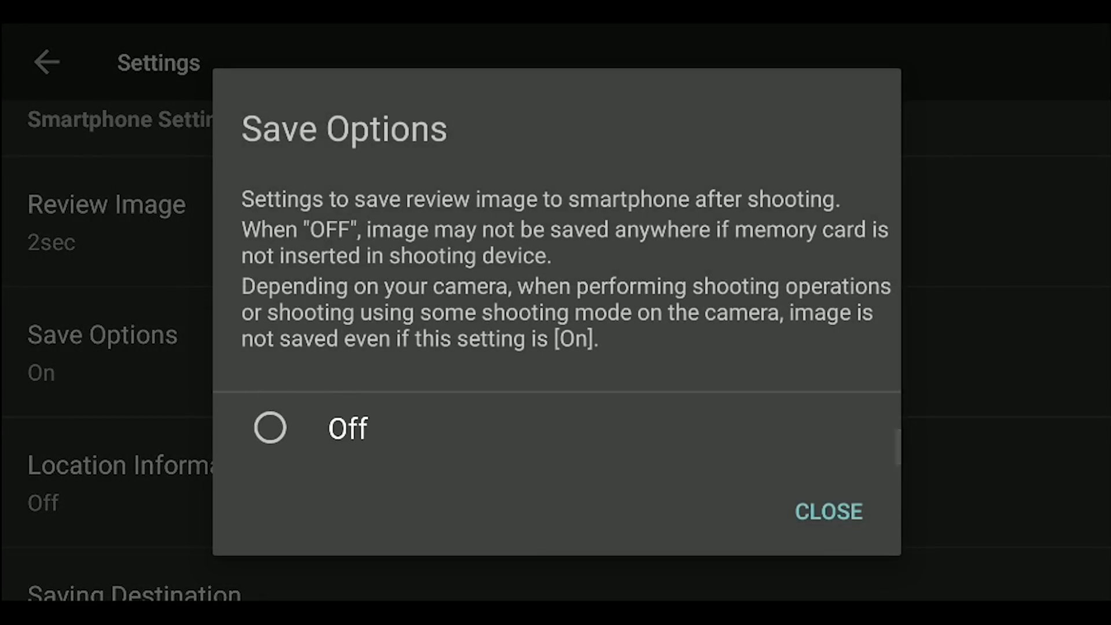
left_click(828, 510)
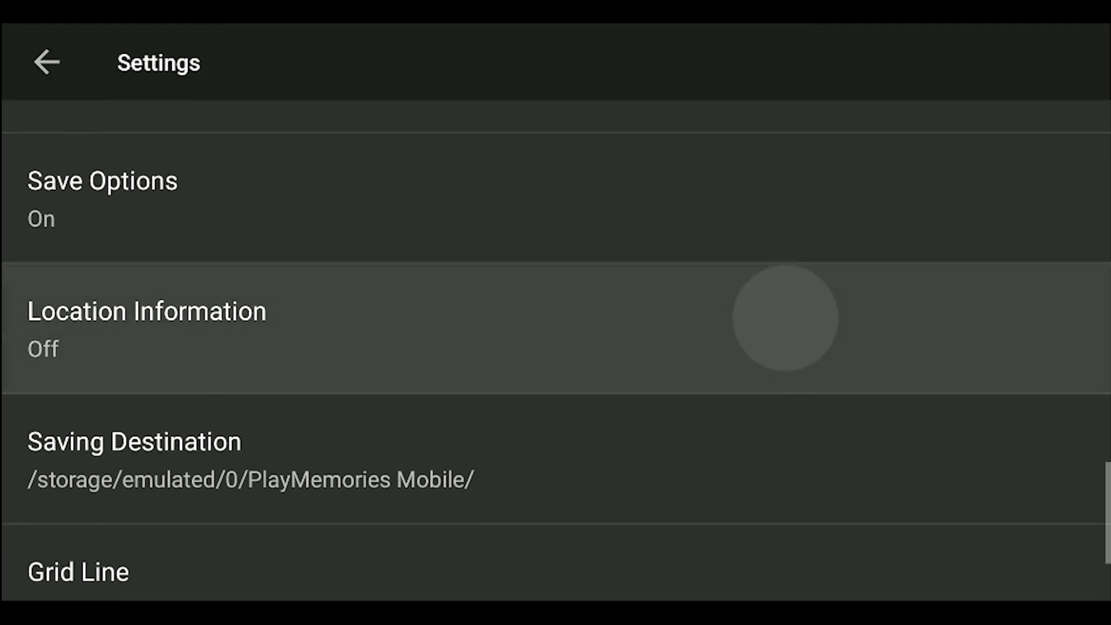
left_click(147, 317)
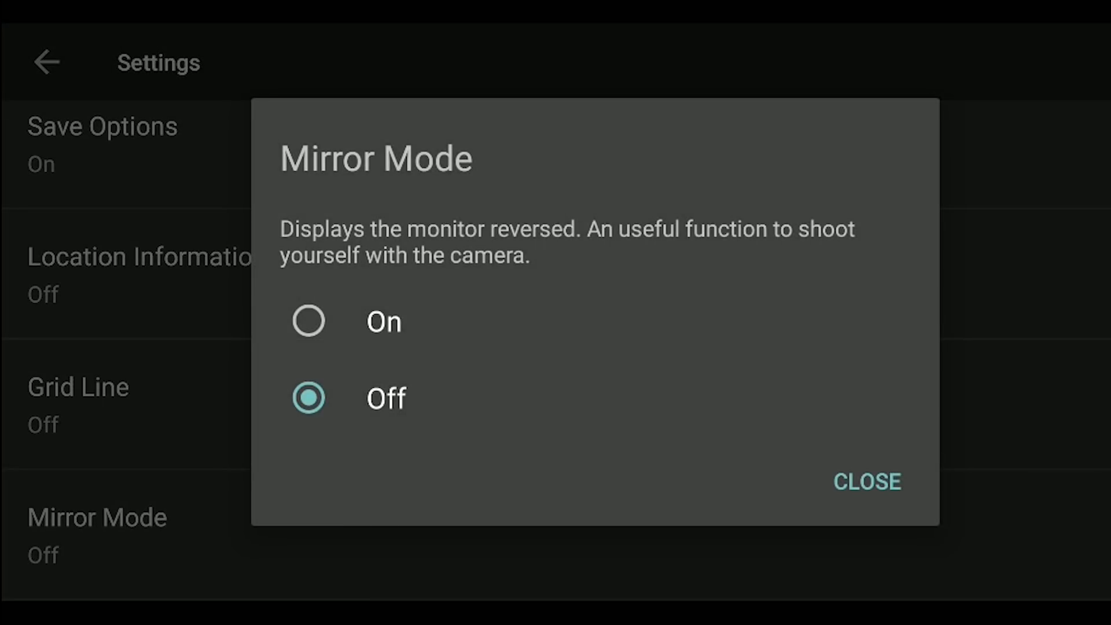
Close the Mirror Mode dialog leaving it Off
left_click(866, 481)
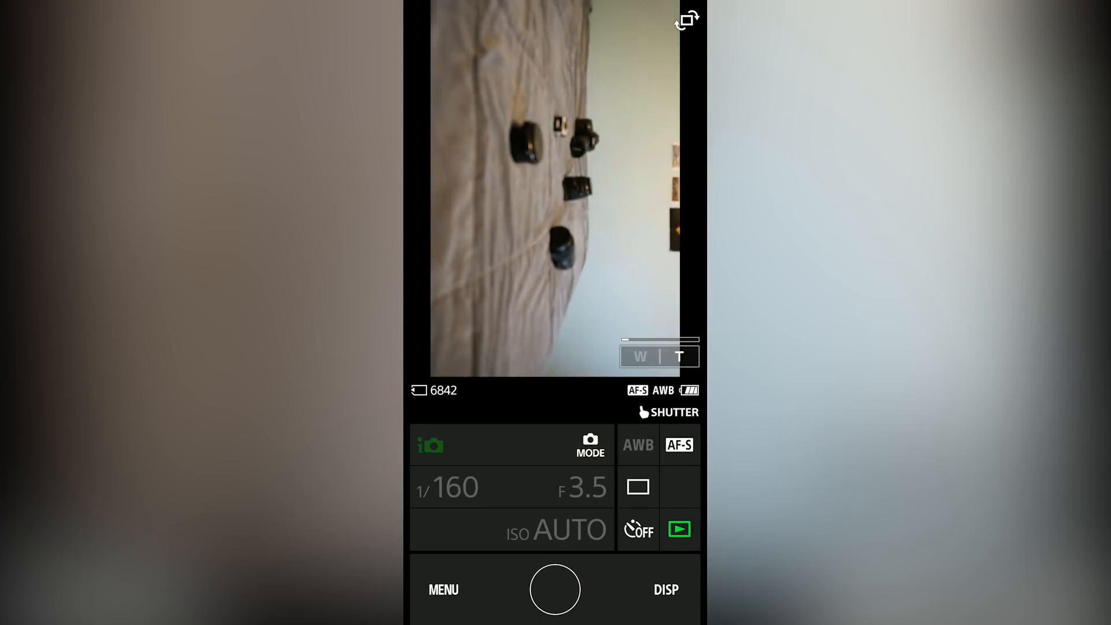